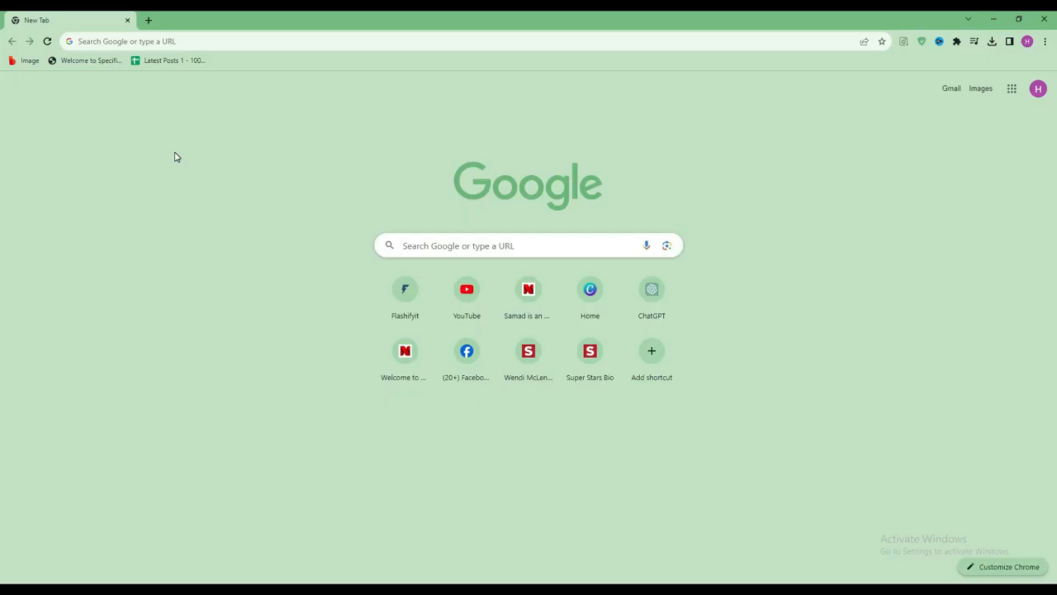
mouse_move(229, 86)
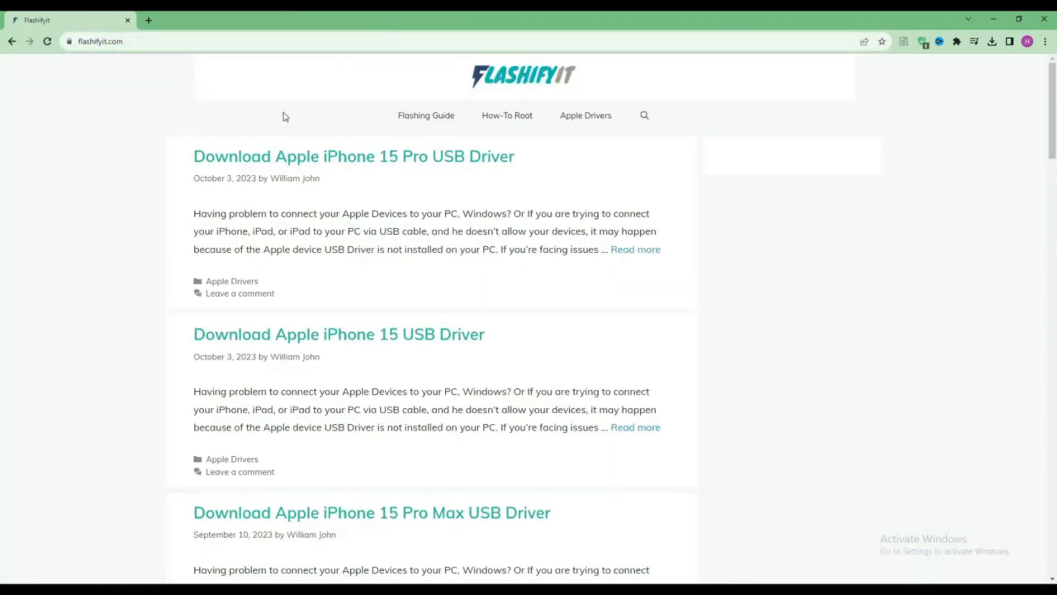
mouse_move(422, 136)
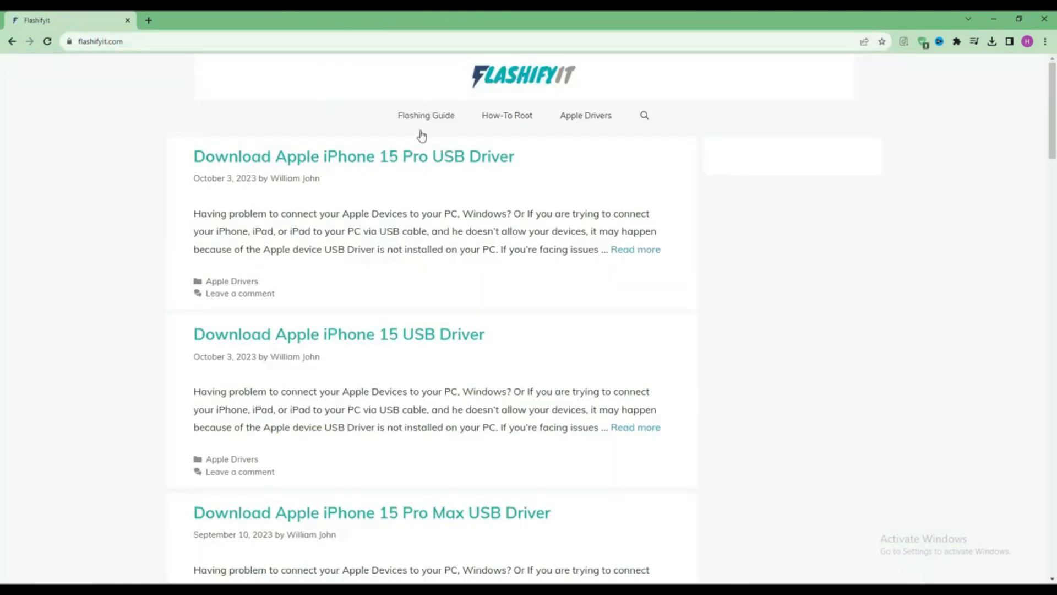
Step: Scroll the Flashifyit home page down through its USB driver posts and back up
scroll(down, 3)
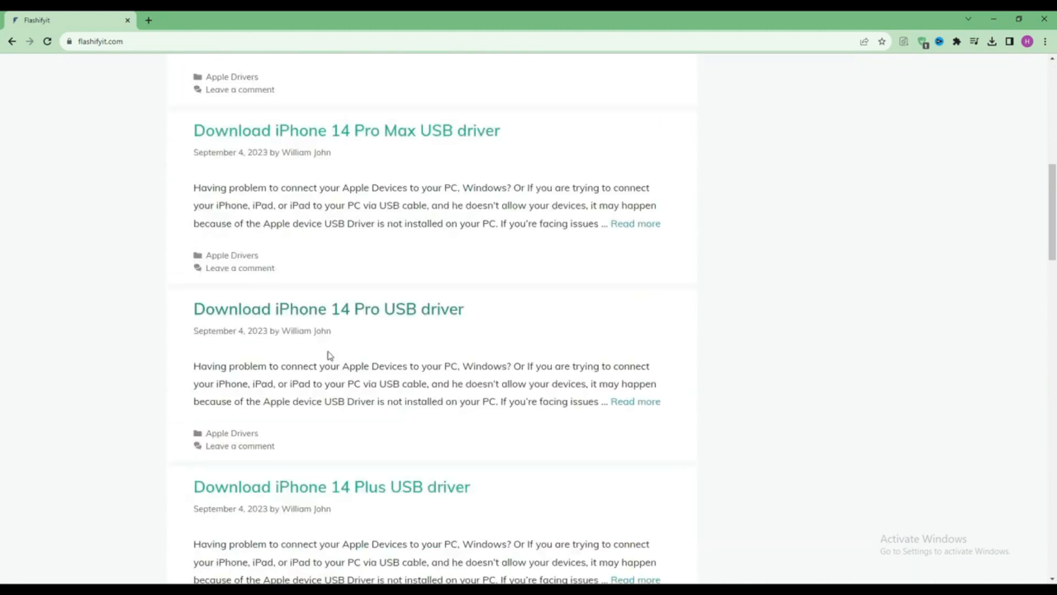
scroll(down, 3)
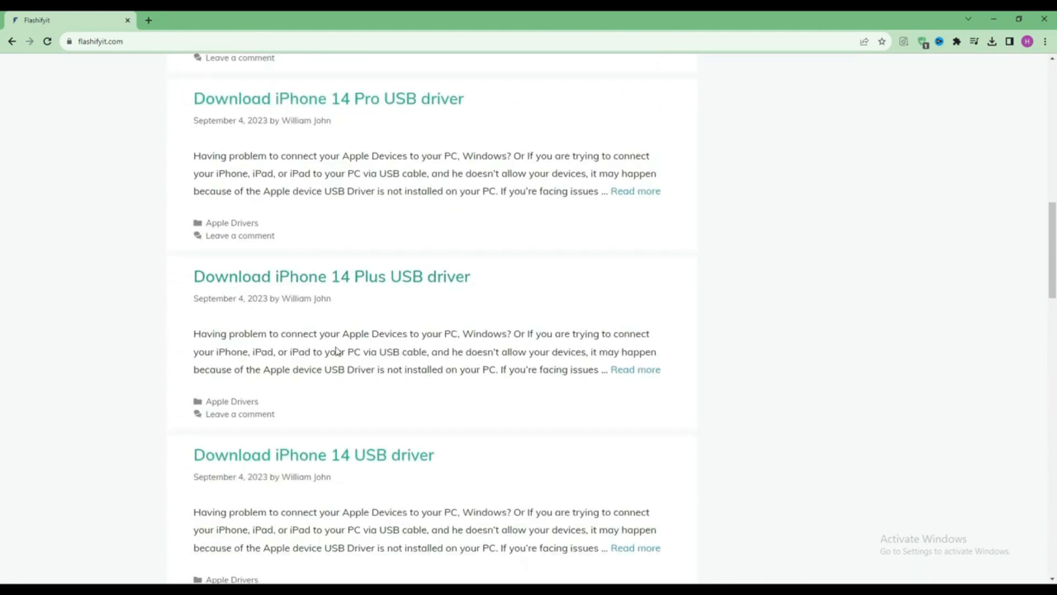
scroll(up, 3)
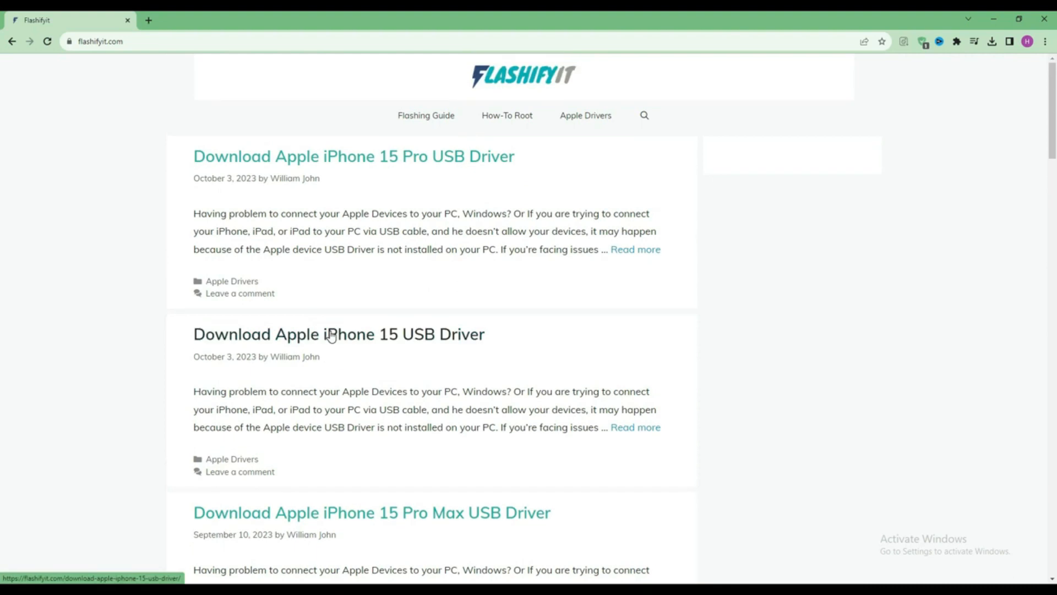
mouse_move(430, 186)
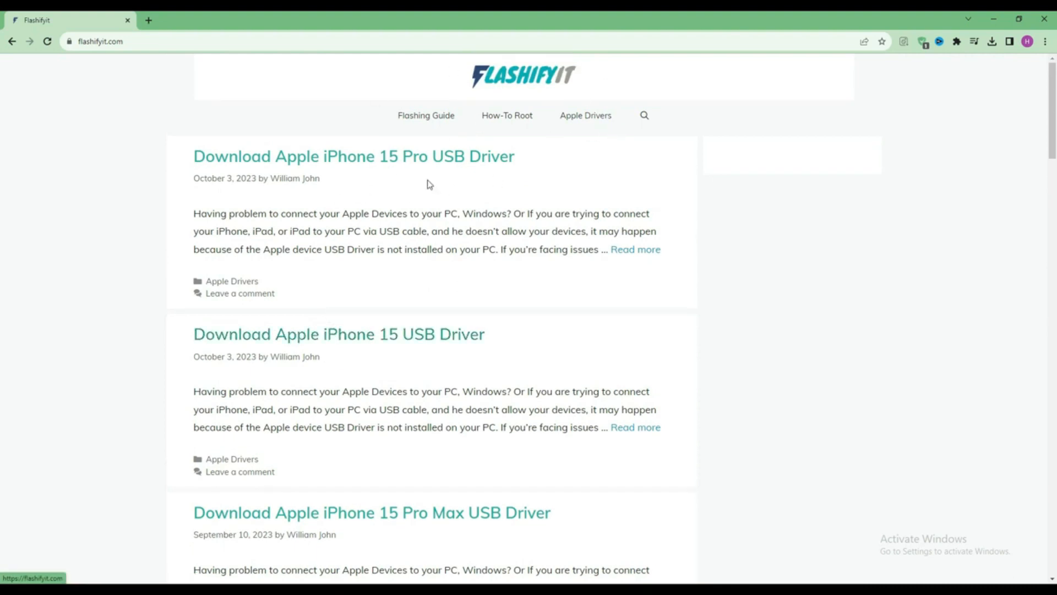
mouse_move(369, 147)
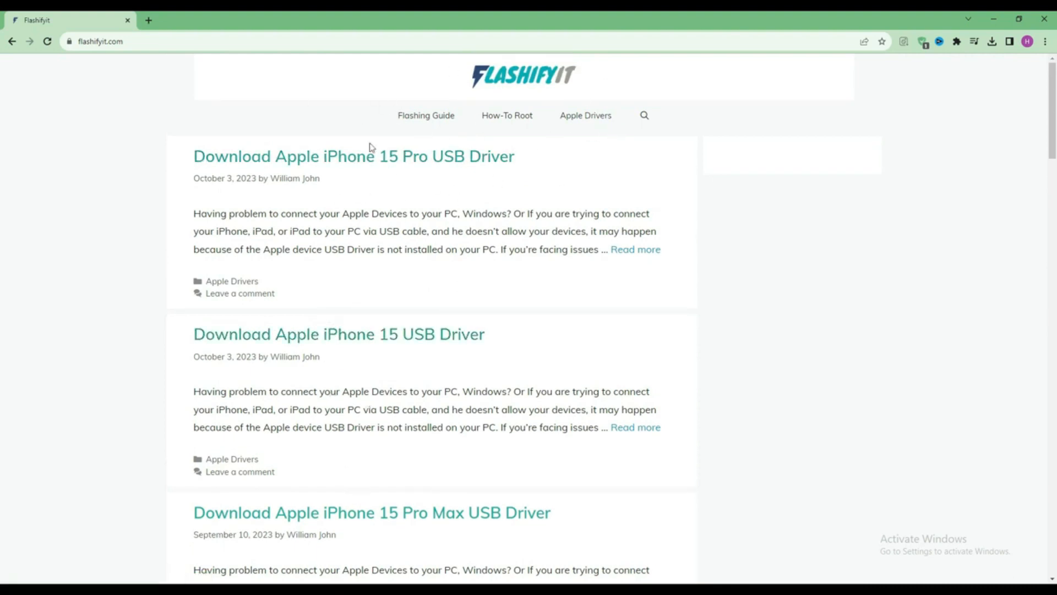
mouse_move(645, 124)
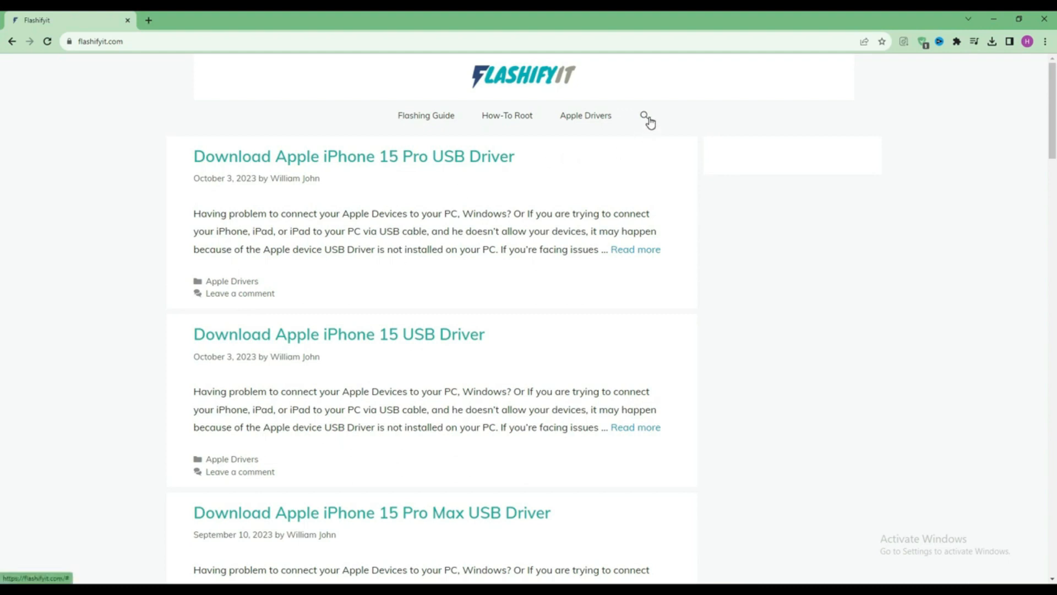
Step: Search the site for 'Nokia G50' to reach the flashing guide
click(644, 116)
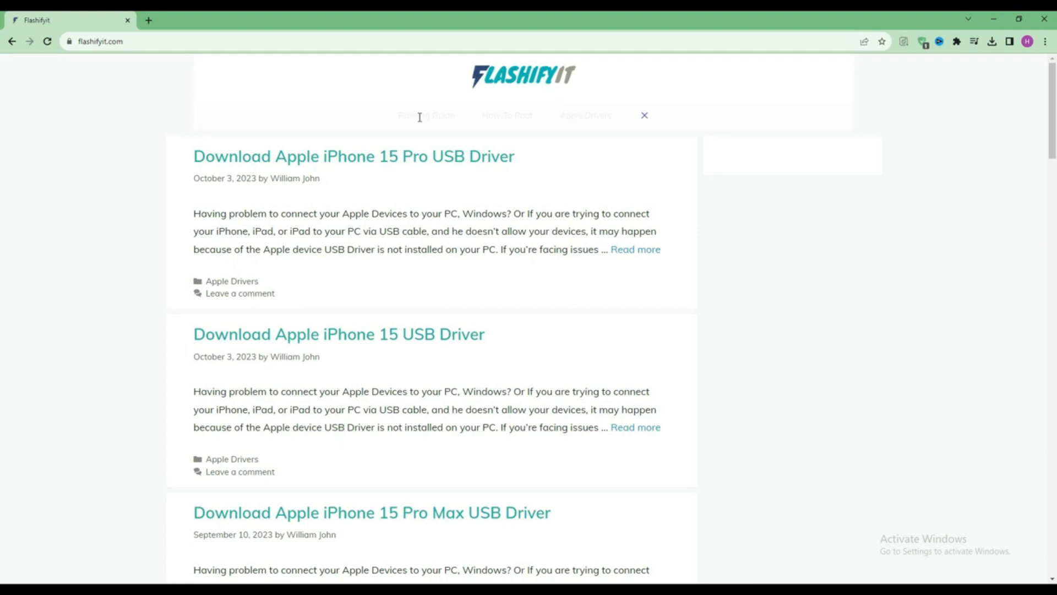
text(Nokia G50)
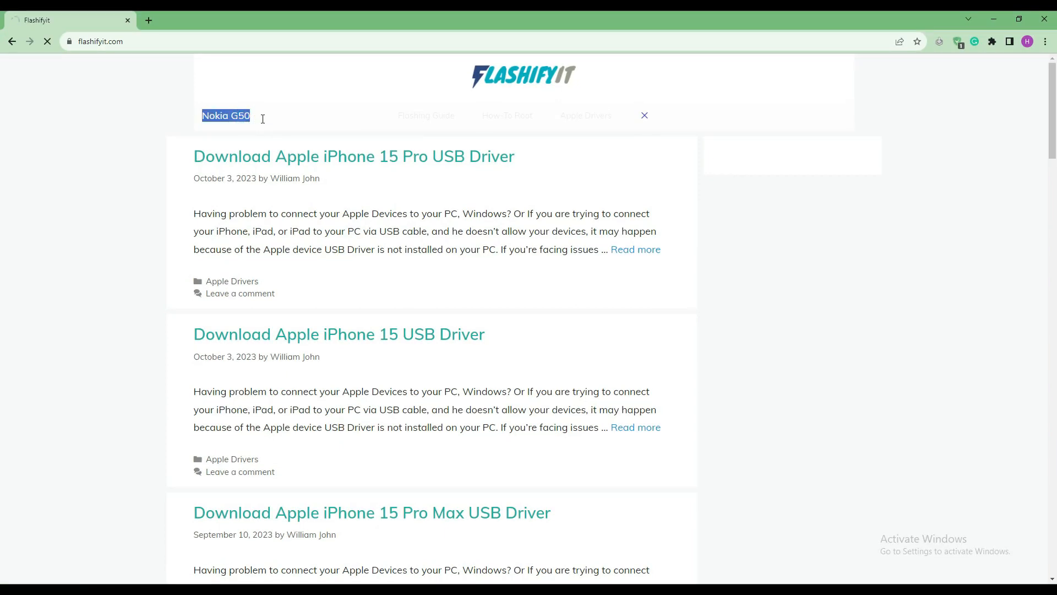
key(Return)
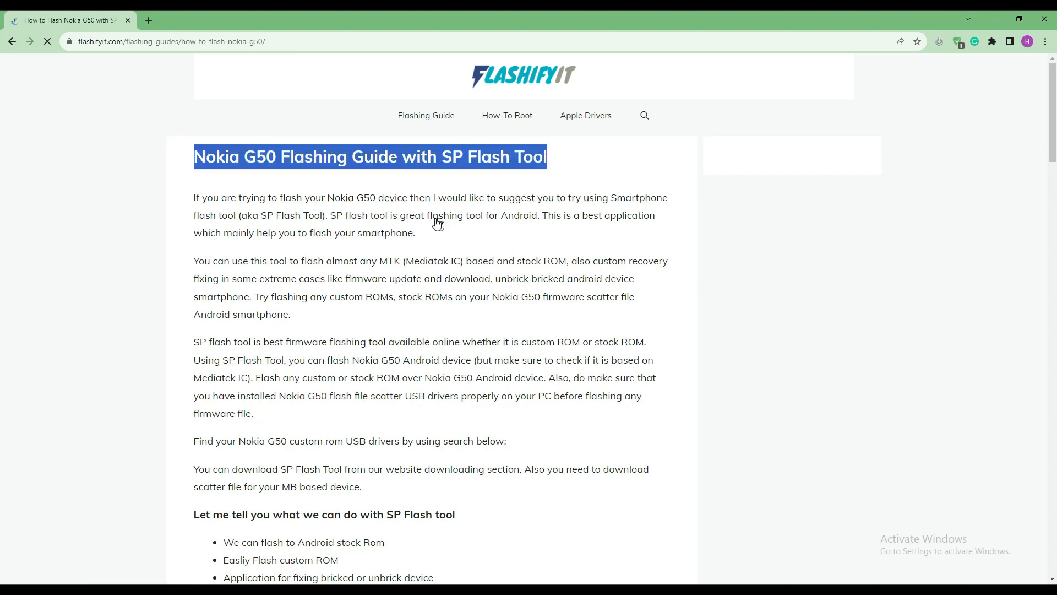
Step: Read through the Nokia G50 SP Flash Tool guide and follow its SP Flash Tool link
double_click(342, 261)
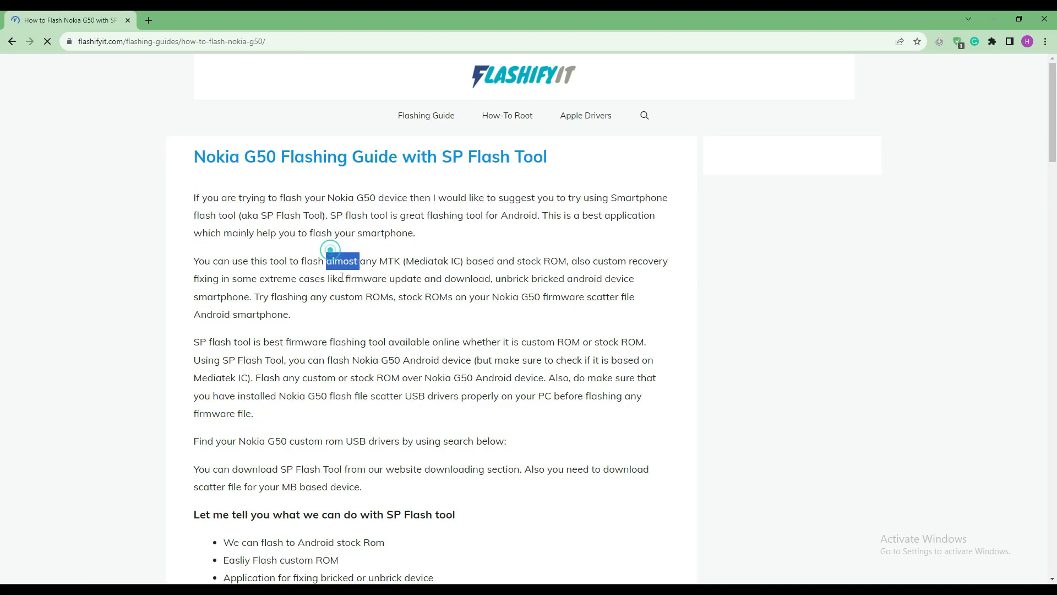
scroll(down, 3)
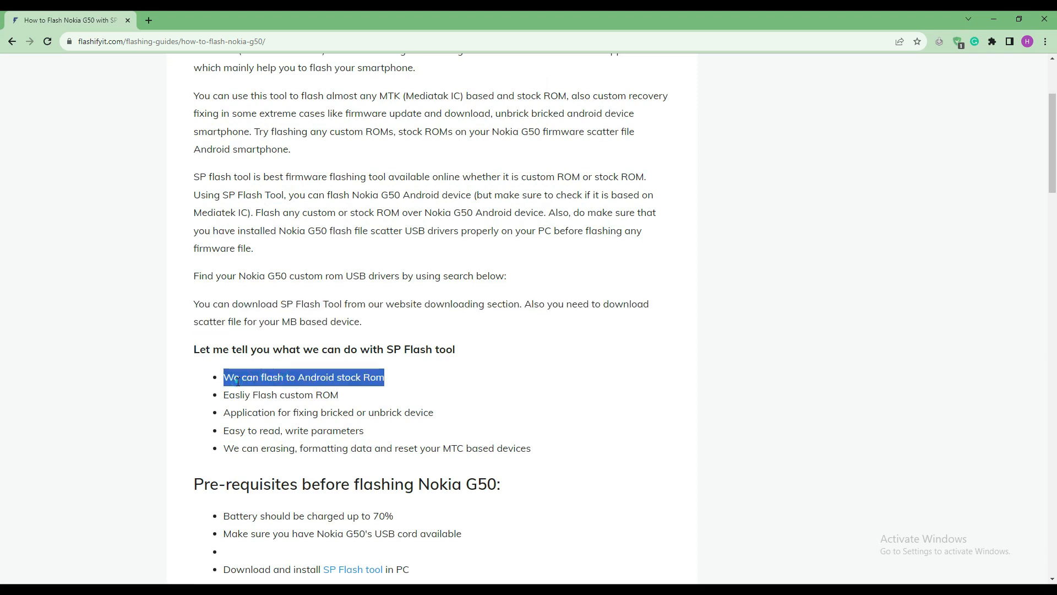
scroll(down, 3)
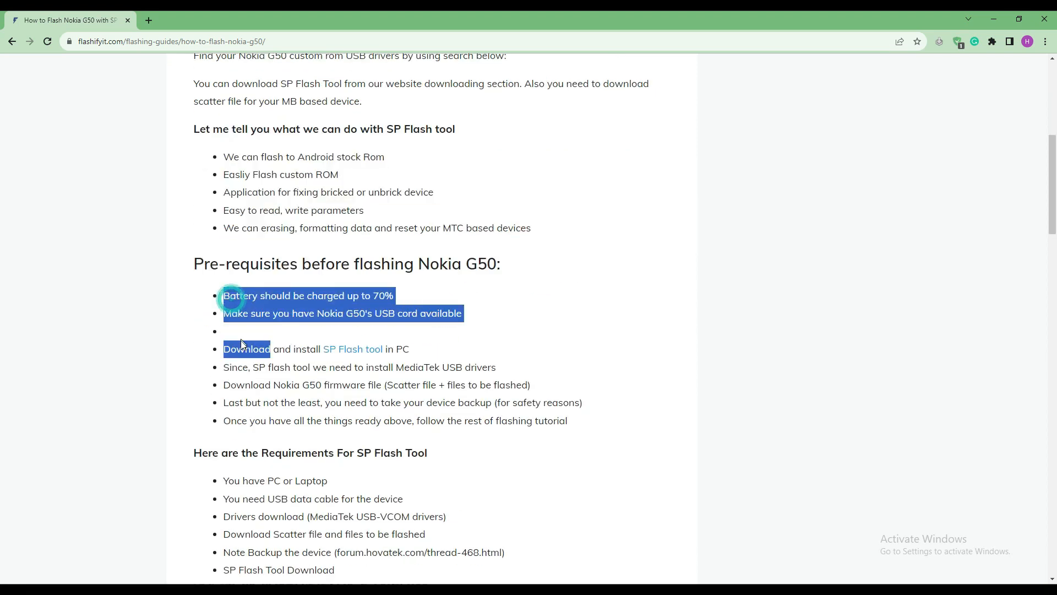
click(263, 381)
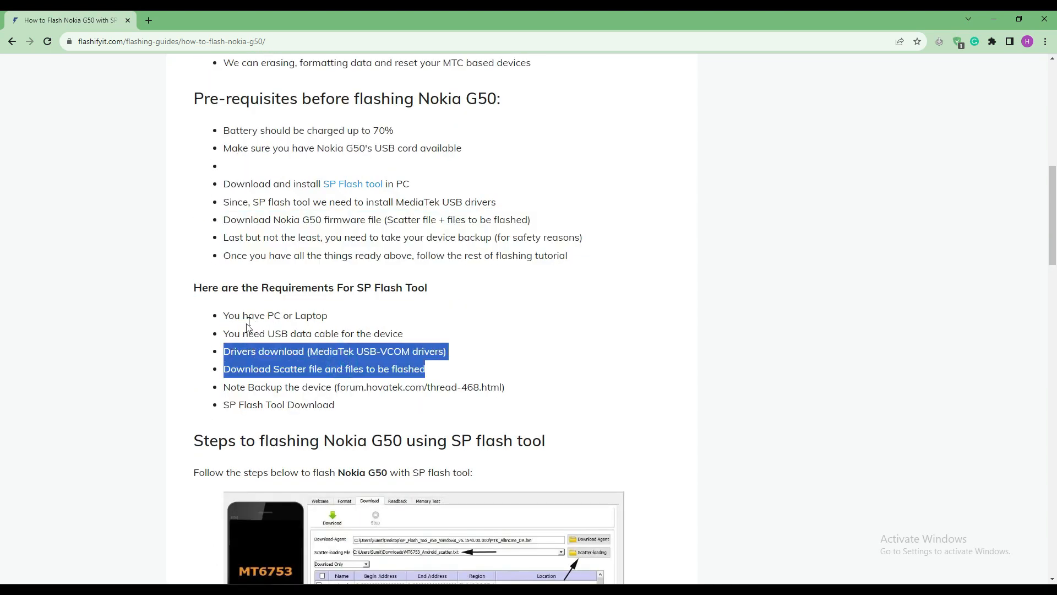
scroll(down, 3)
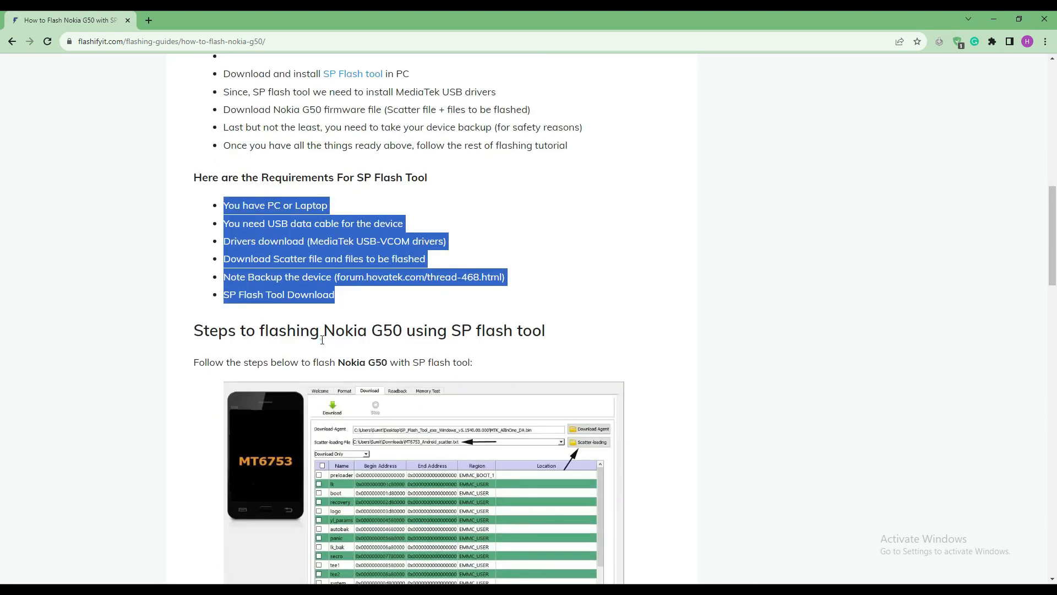
scroll(down, 3)
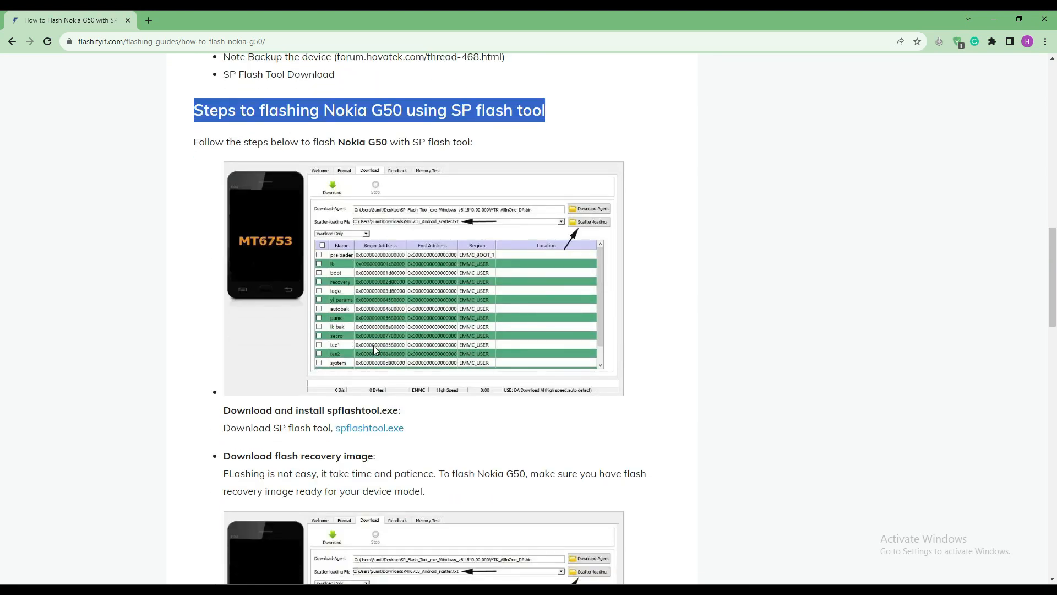
scroll(down, 3)
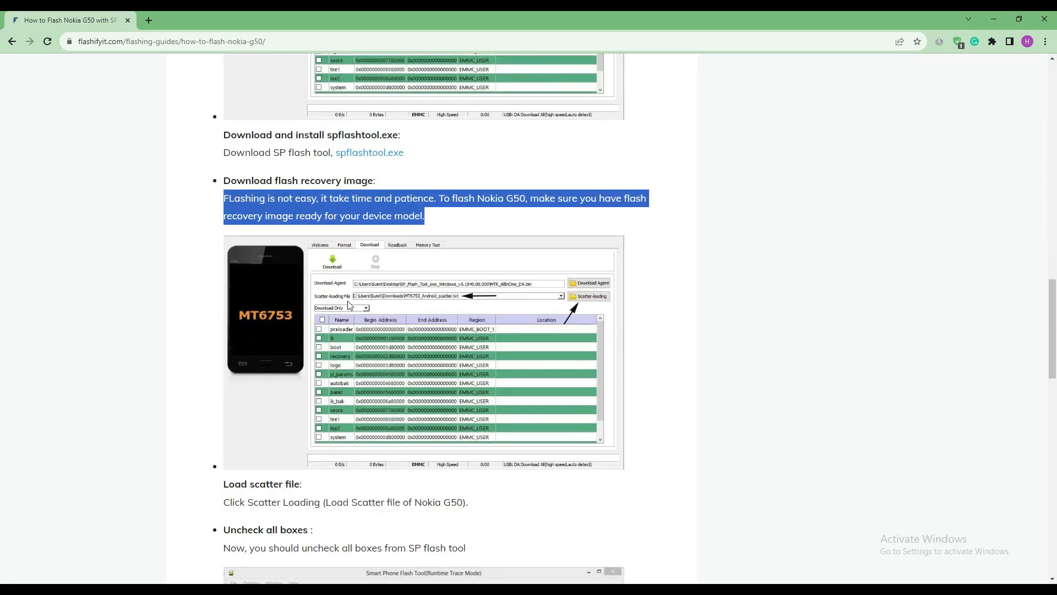
scroll(down, 3)
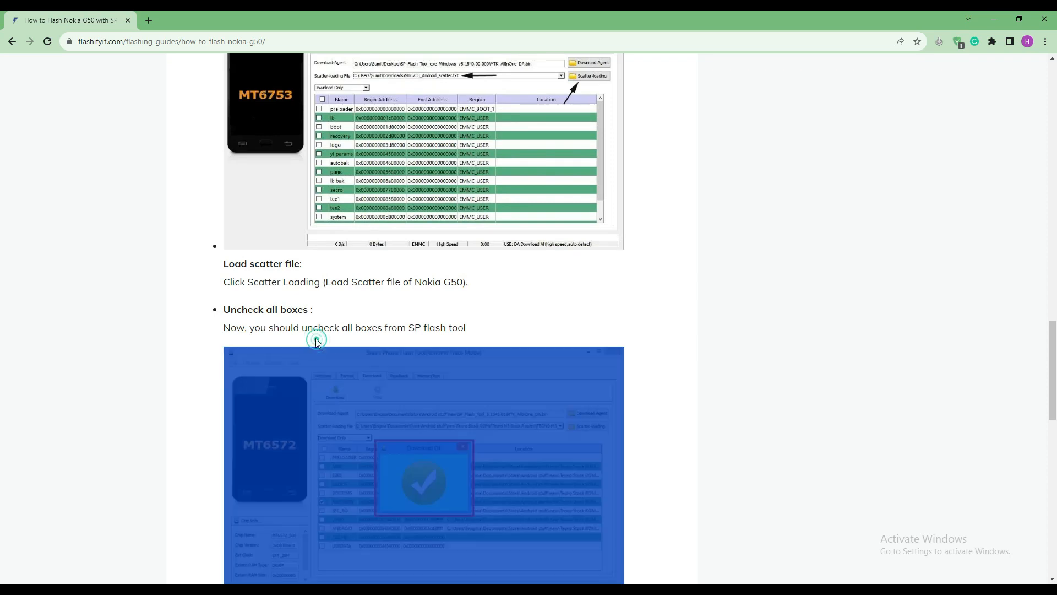
scroll(down, 3)
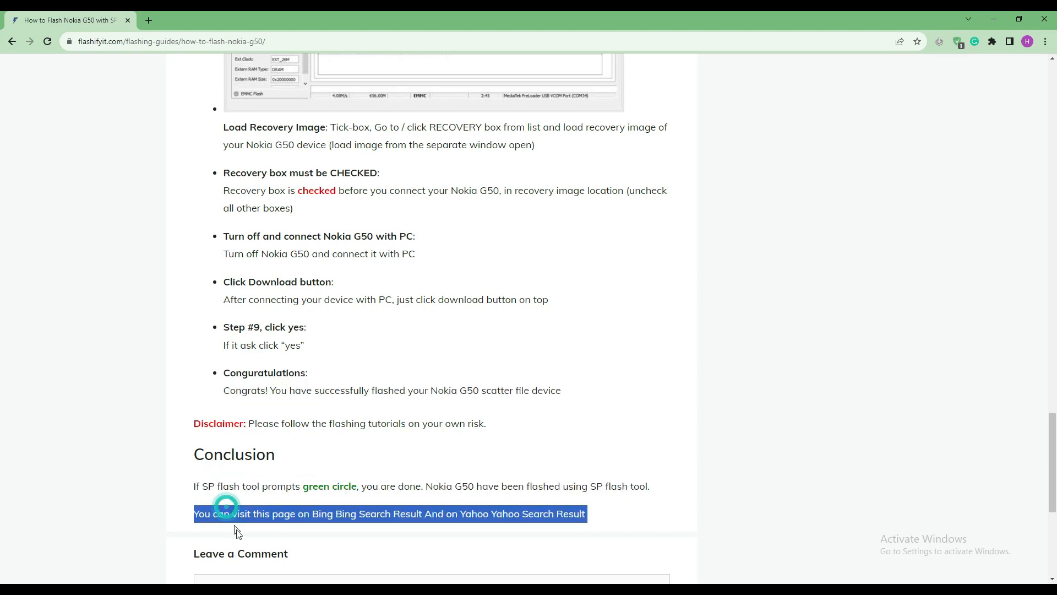
scroll(up, 3)
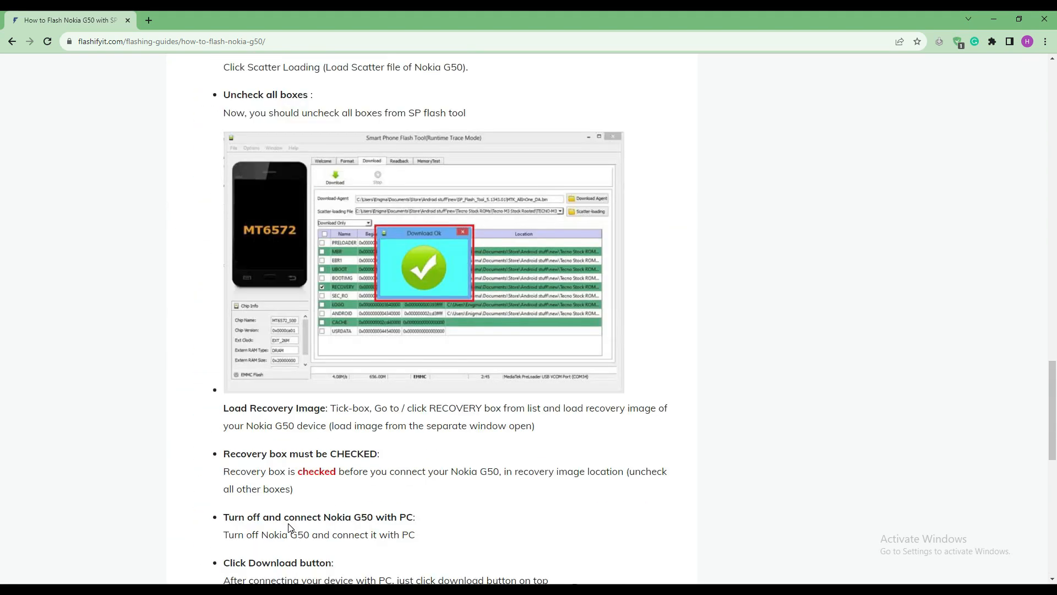
scroll(up, 3)
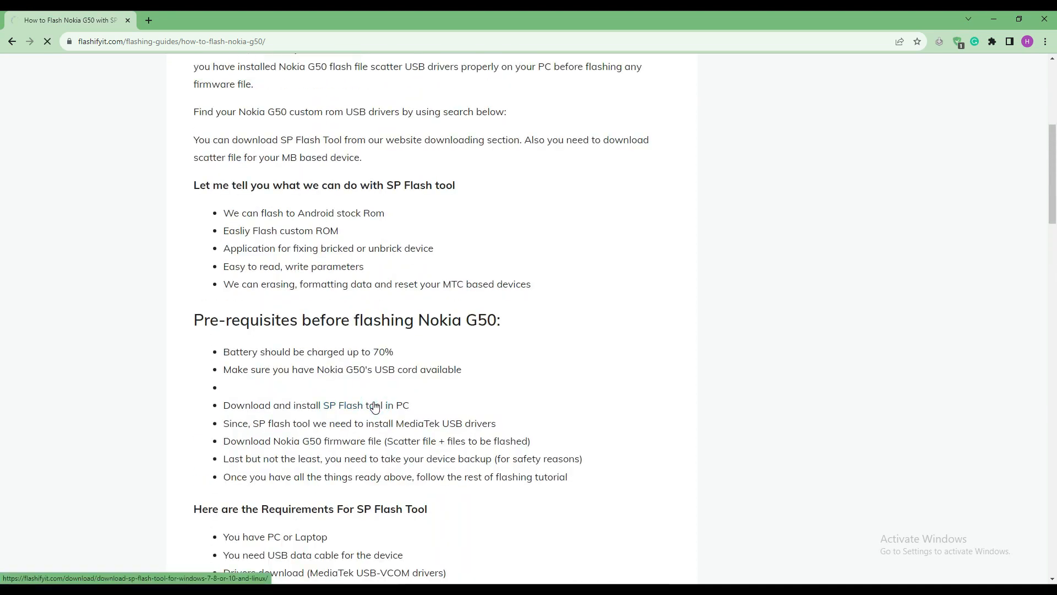
Step: Start the SP Flash Tool for Windows download from the sidebar Download button and check its progress
click(350, 404)
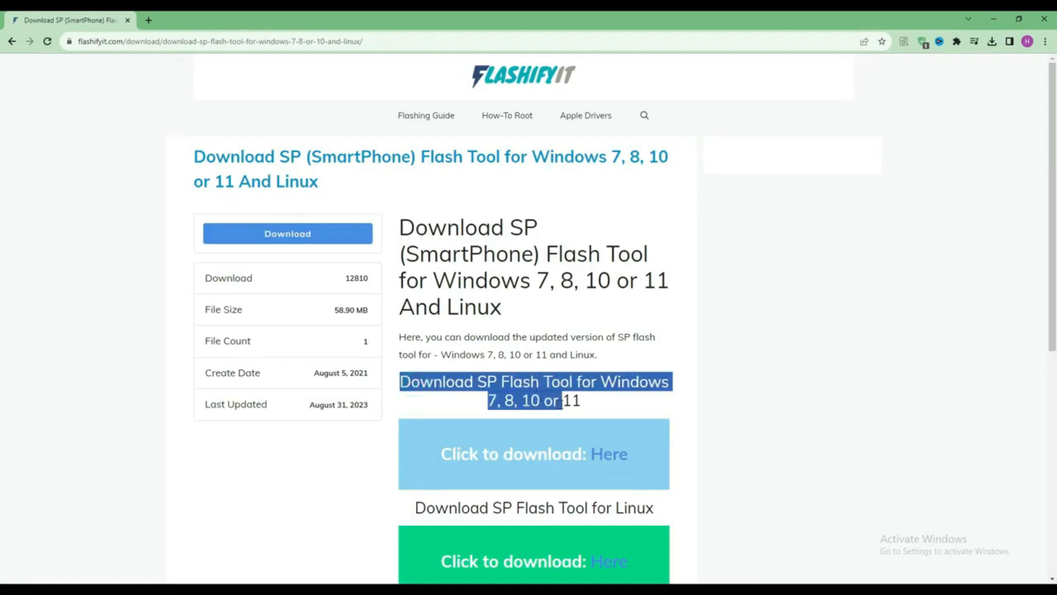
scroll(down, 3)
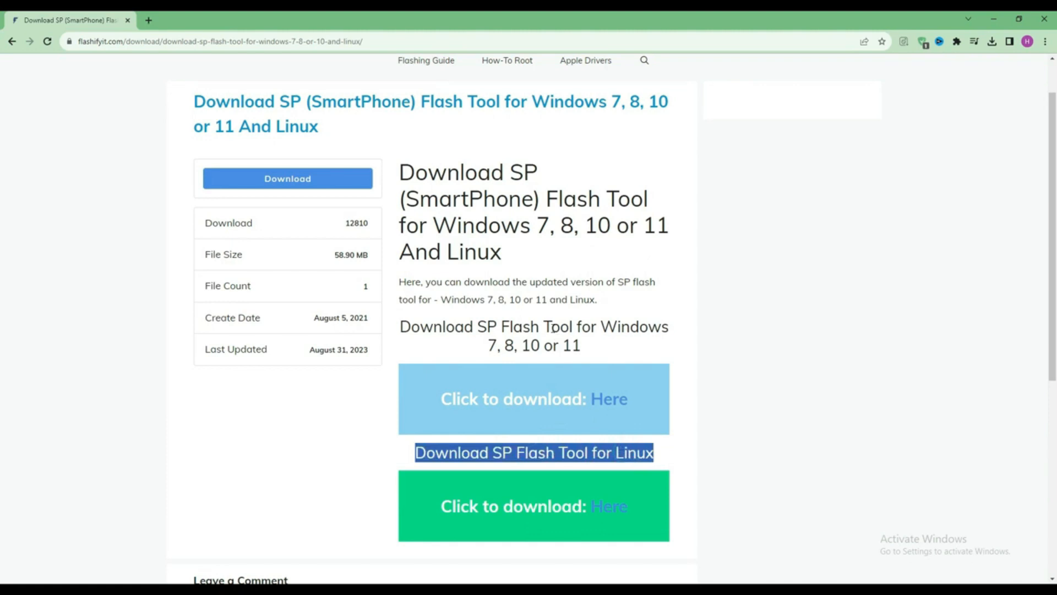
scroll(up, 3)
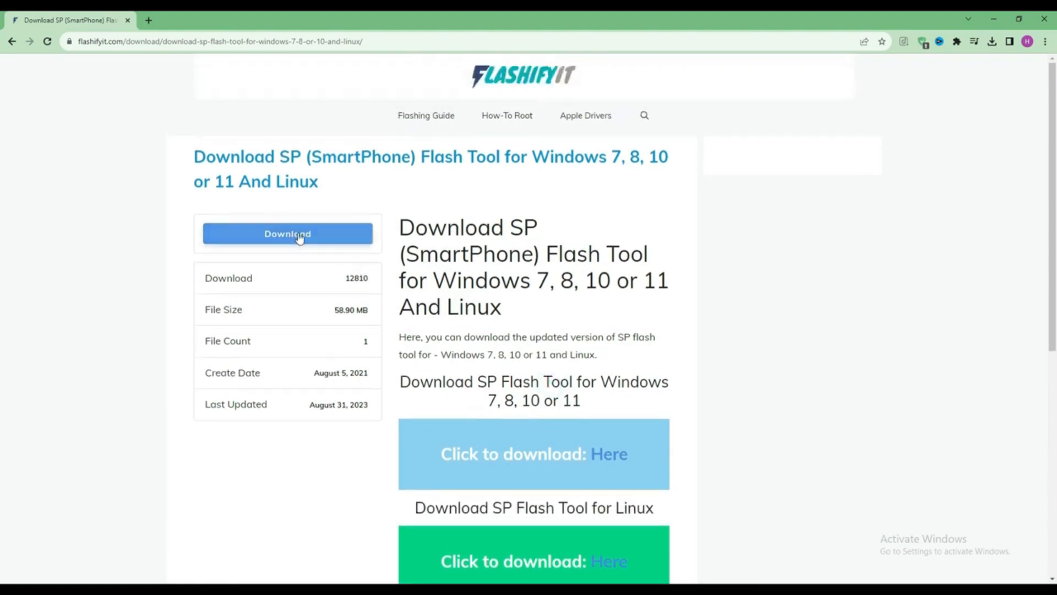
click(287, 234)
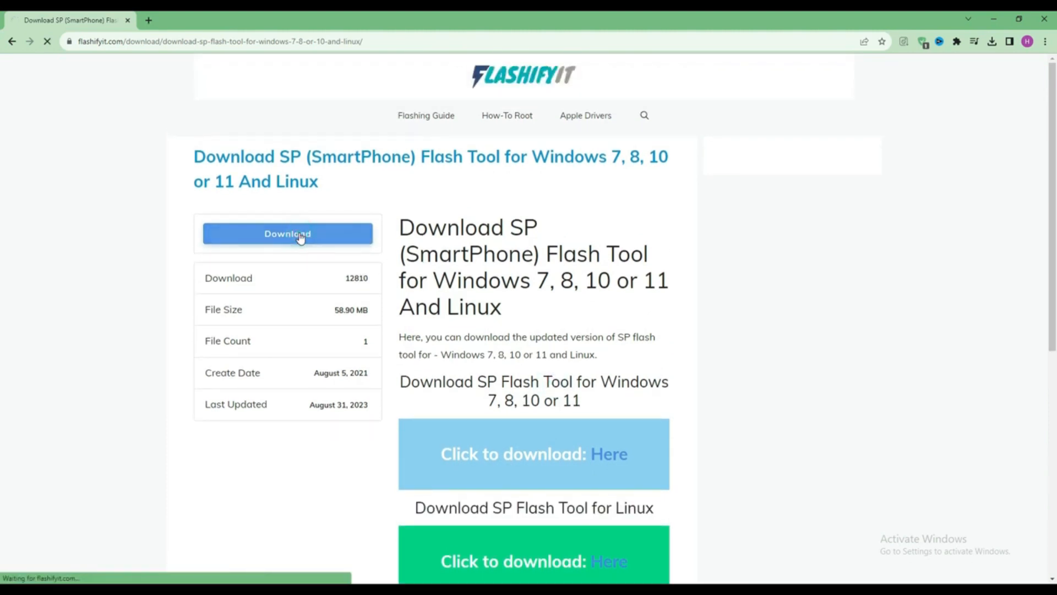
click(288, 234)
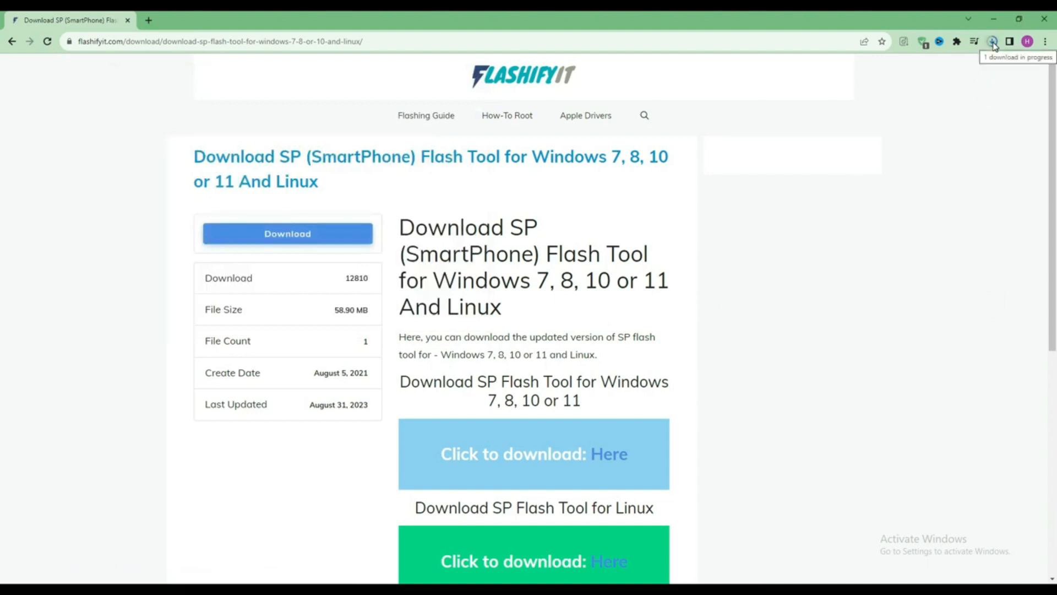
click(991, 40)
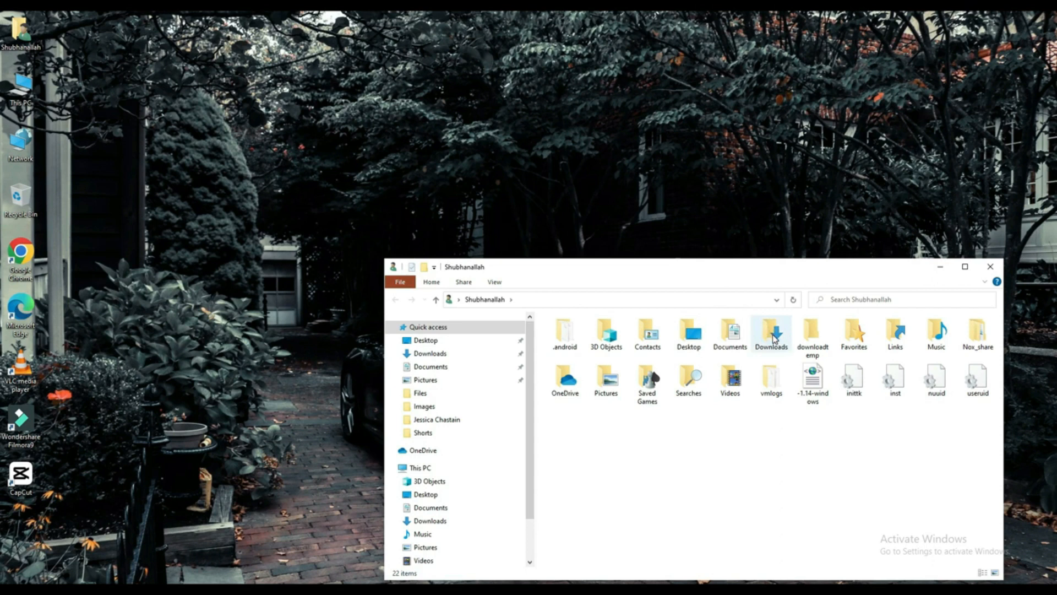
Step: In Downloads, go into SP_Flash_Tool_v5.1924_Win and its inner folder and select flash_tool
double_click(771, 333)
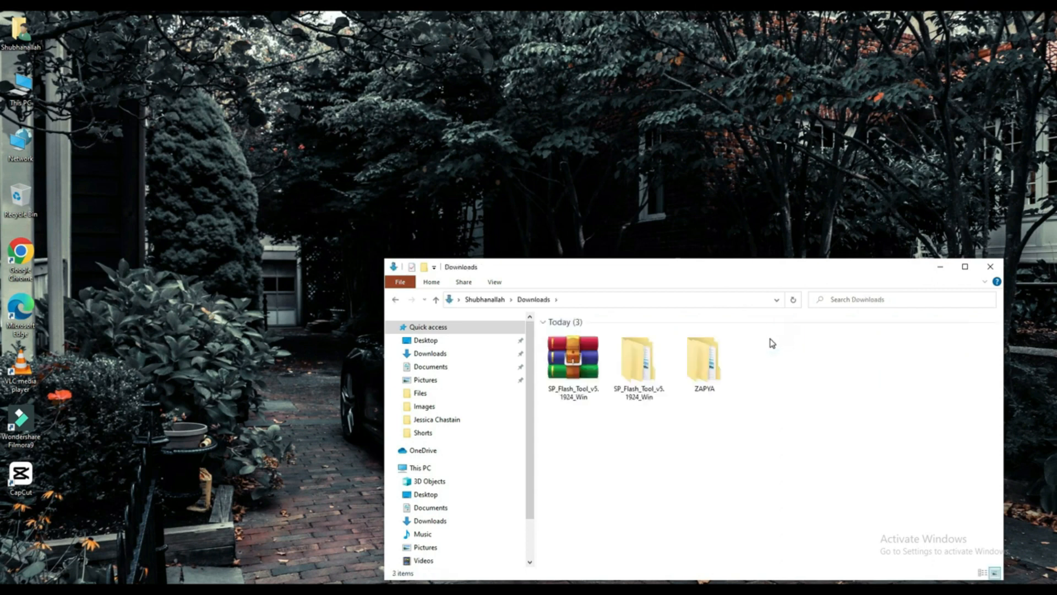
click(572, 357)
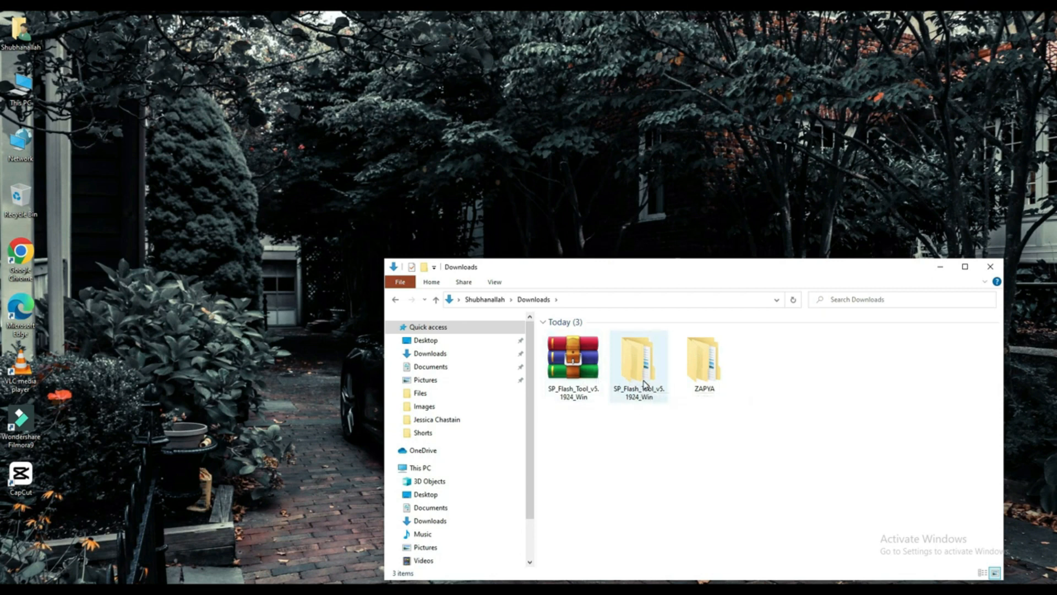
double_click(639, 357)
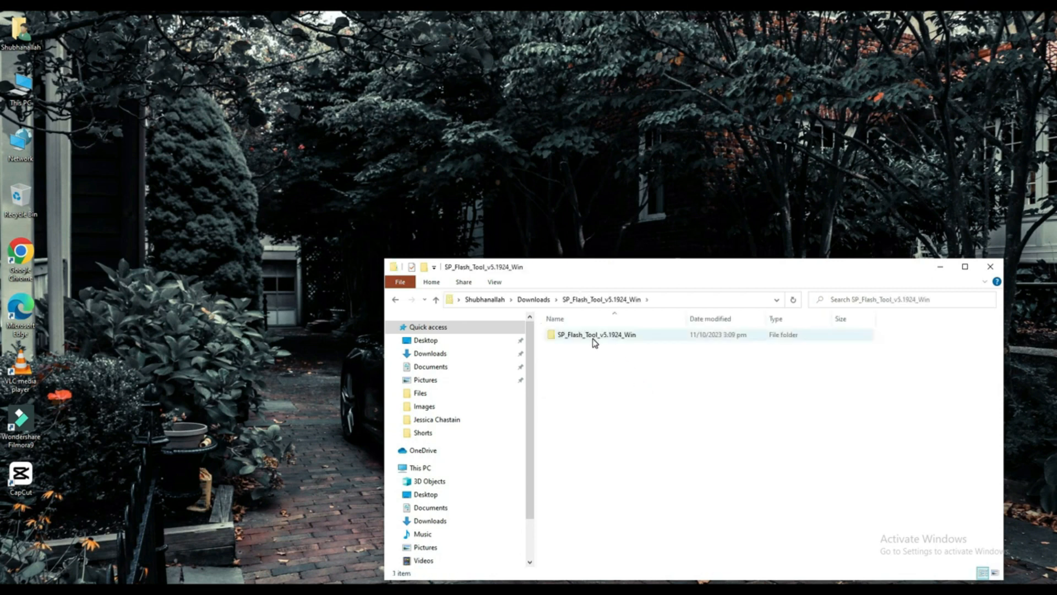
double_click(596, 335)
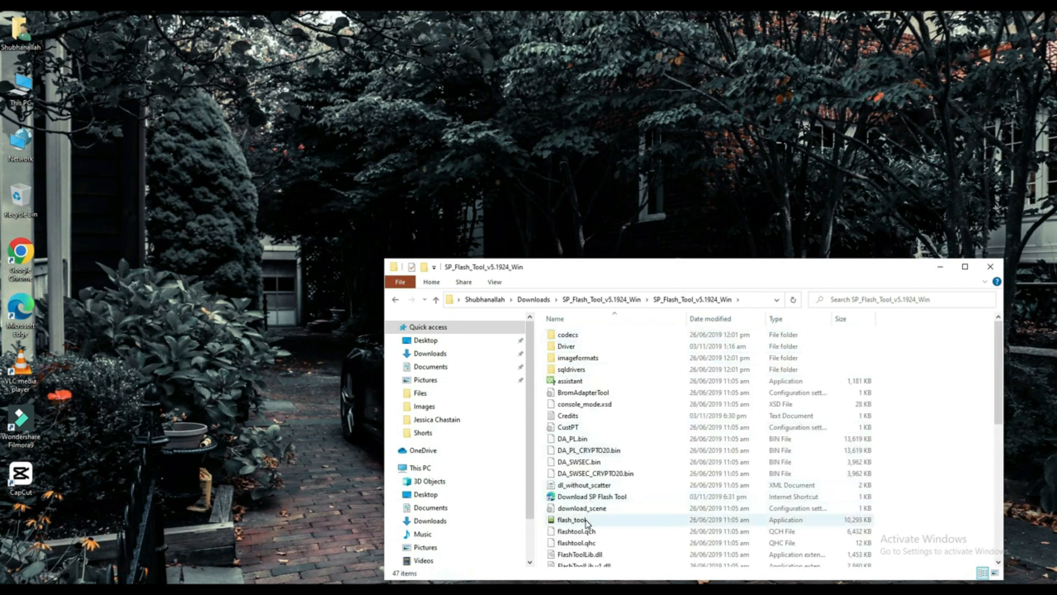
click(572, 519)
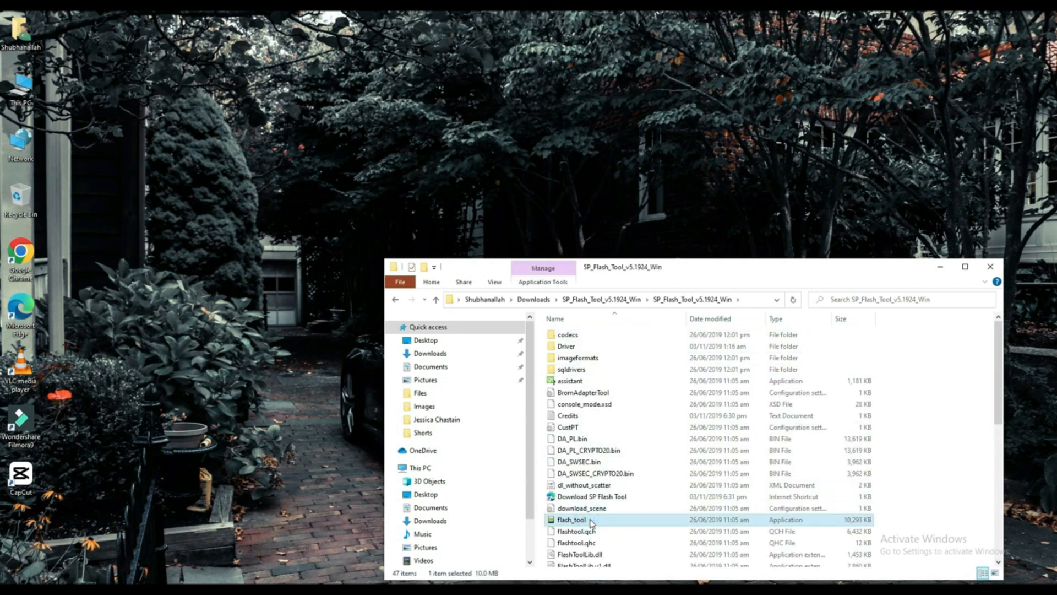
Step: Launch flash_tool.exe so SP Flash Tool shows its Download page
double_click(571, 518)
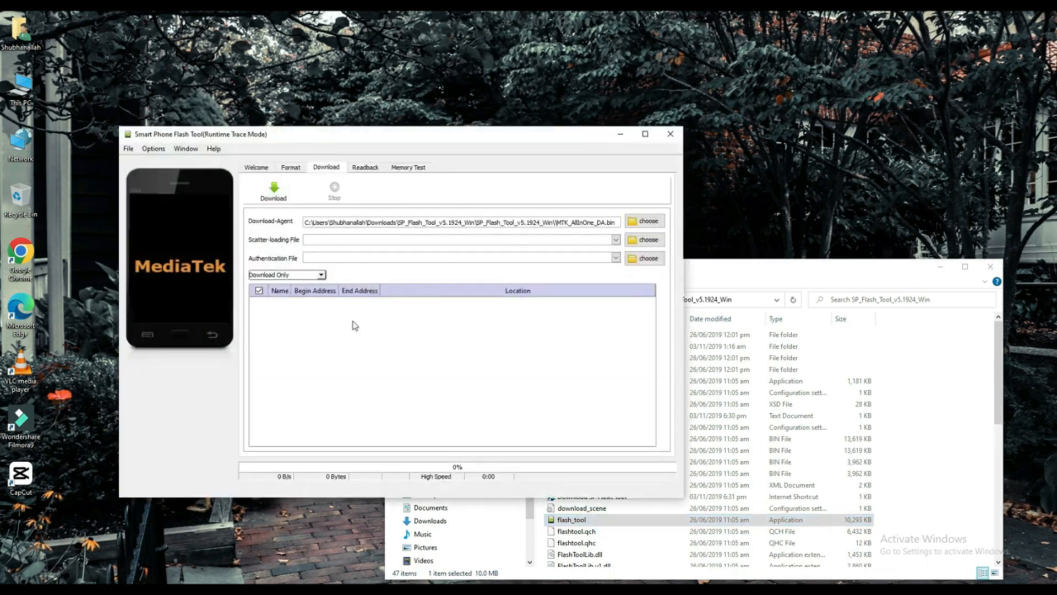
mouse_move(444, 209)
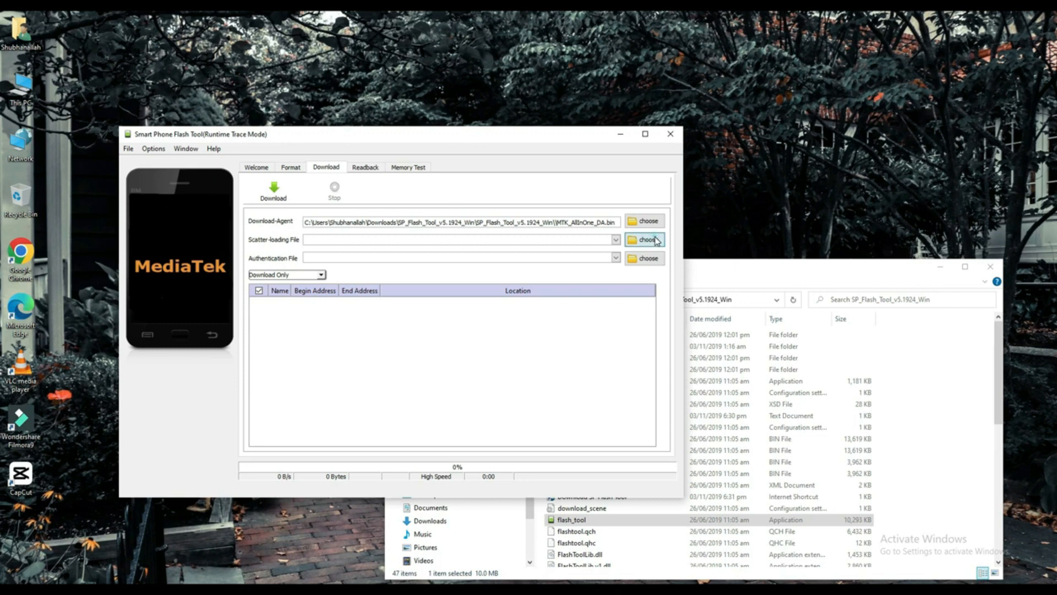
Step: Load MT6580_Android_scatter as the scatter-loading file, listing its partitions
click(644, 239)
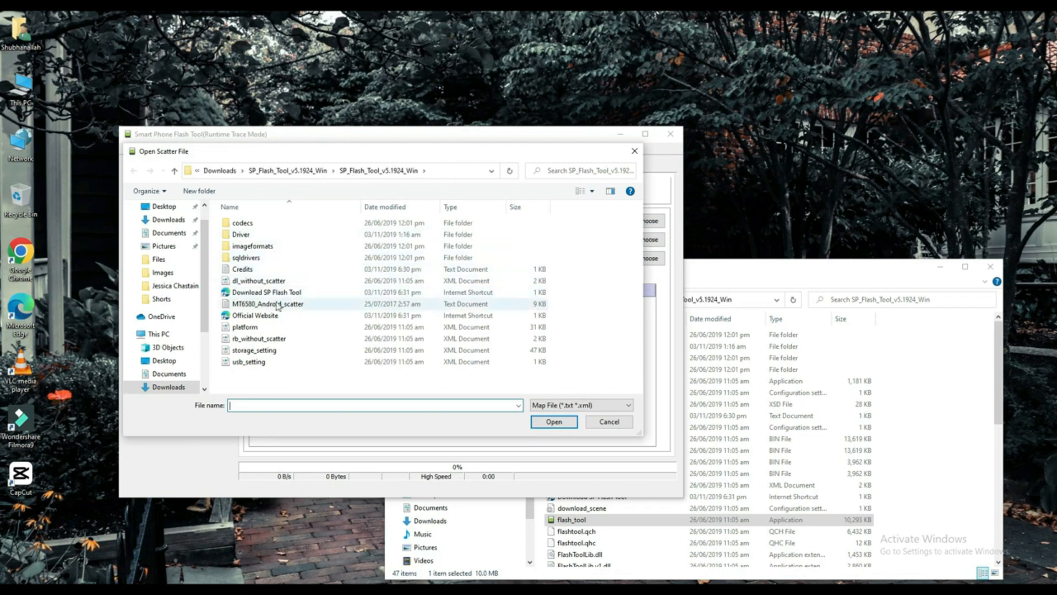
click(268, 304)
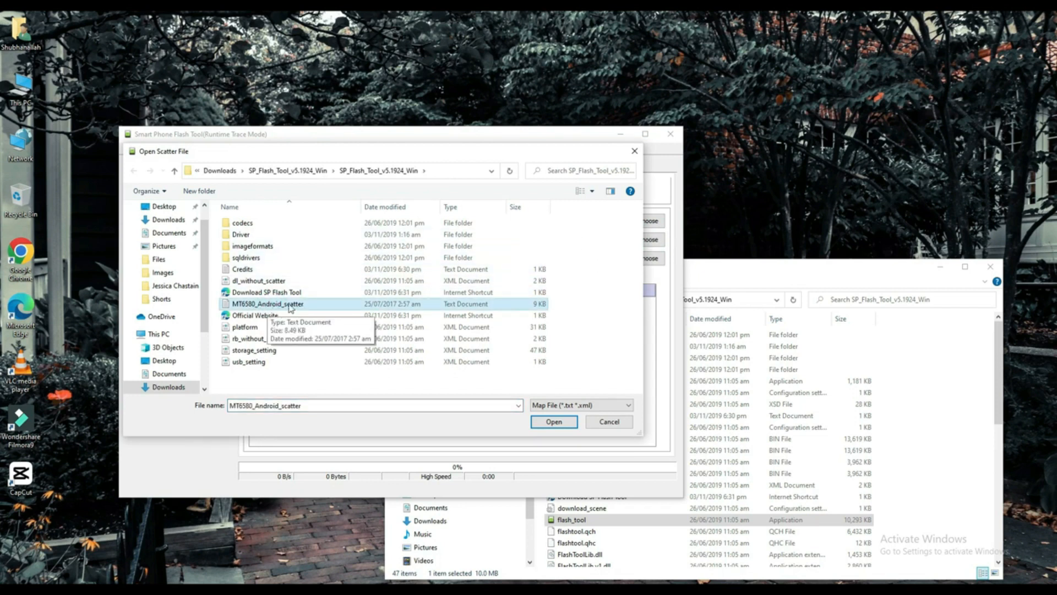
mouse_move(538, 381)
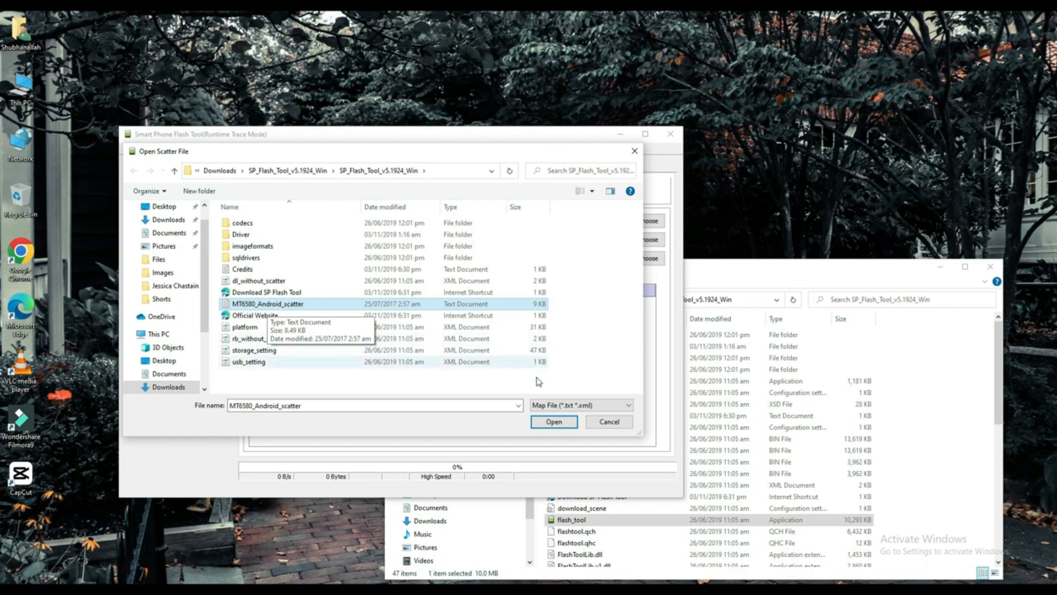
click(554, 422)
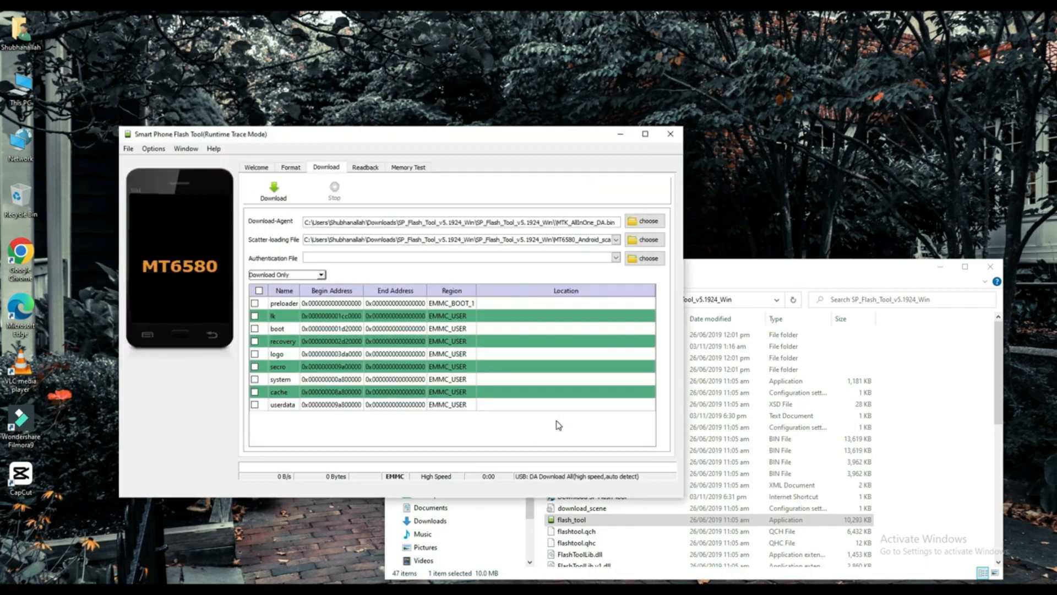
mouse_move(451, 323)
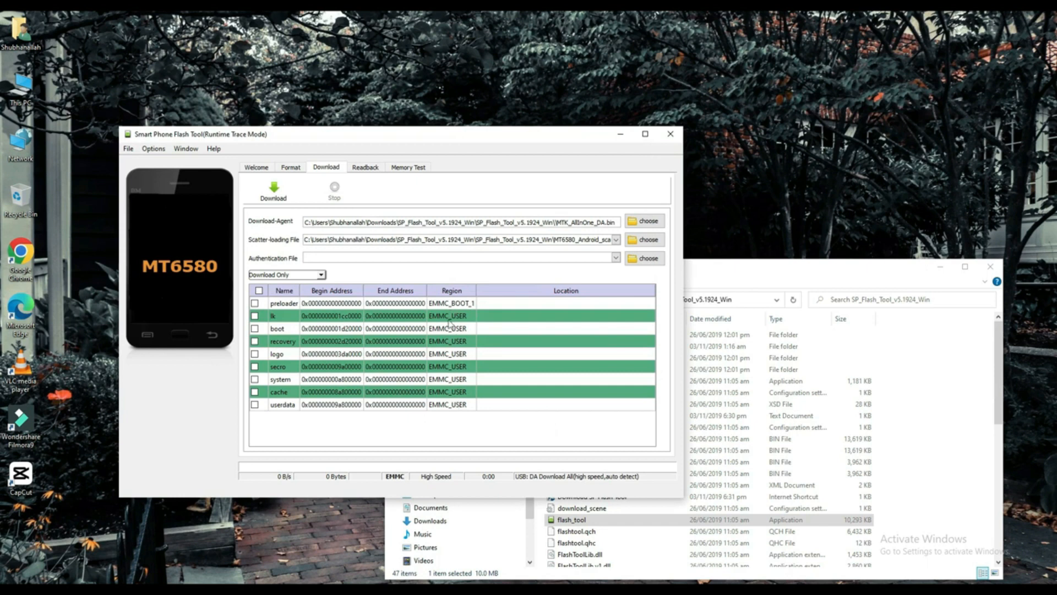
mouse_move(407, 388)
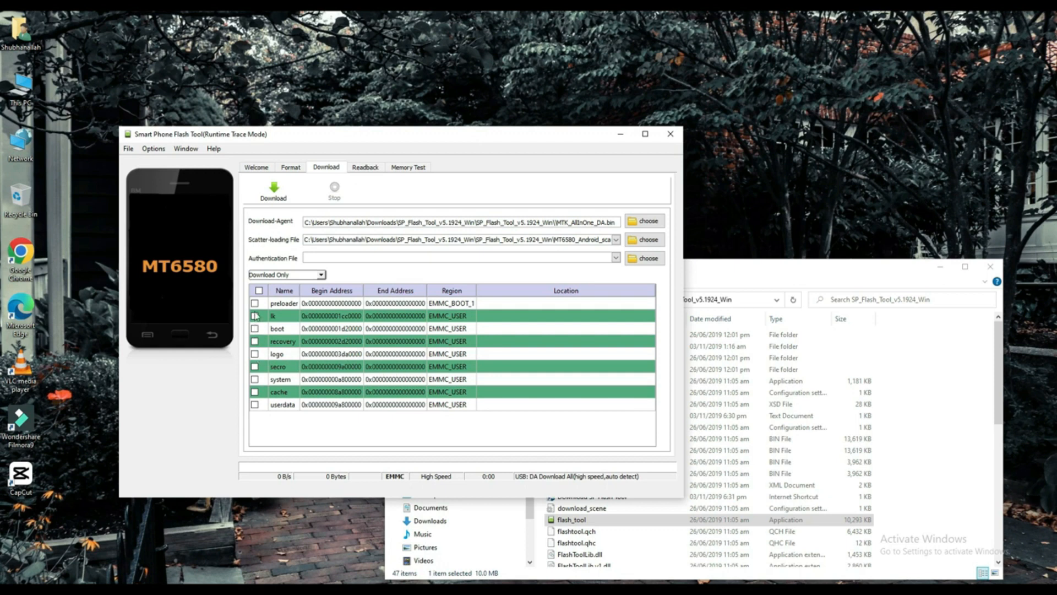
Step: Tick only the userdata partition and start Download, triggering the select-a-ROM warning
click(255, 404)
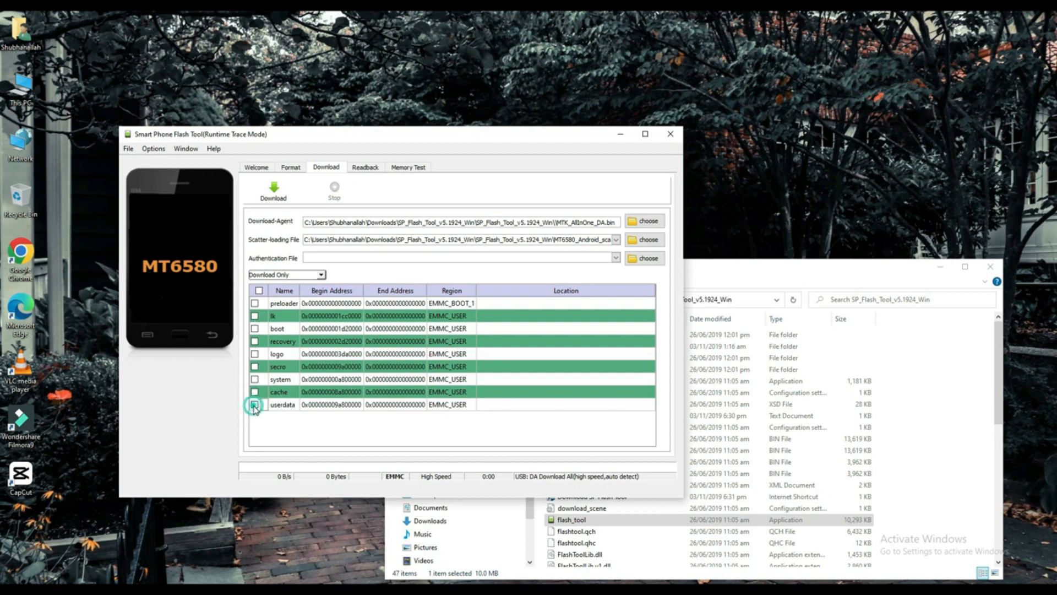
click(254, 404)
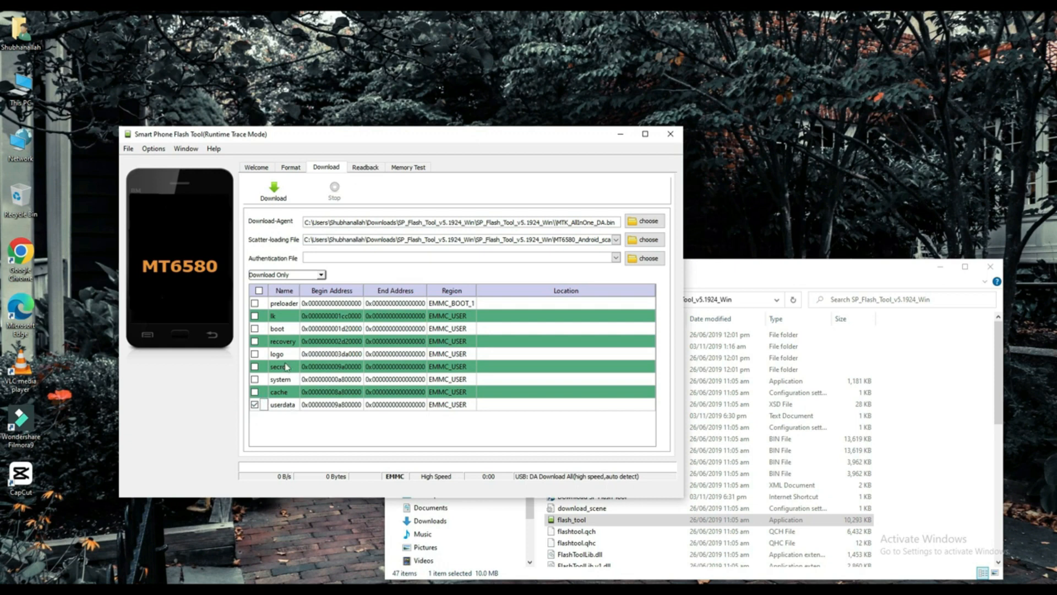
click(273, 191)
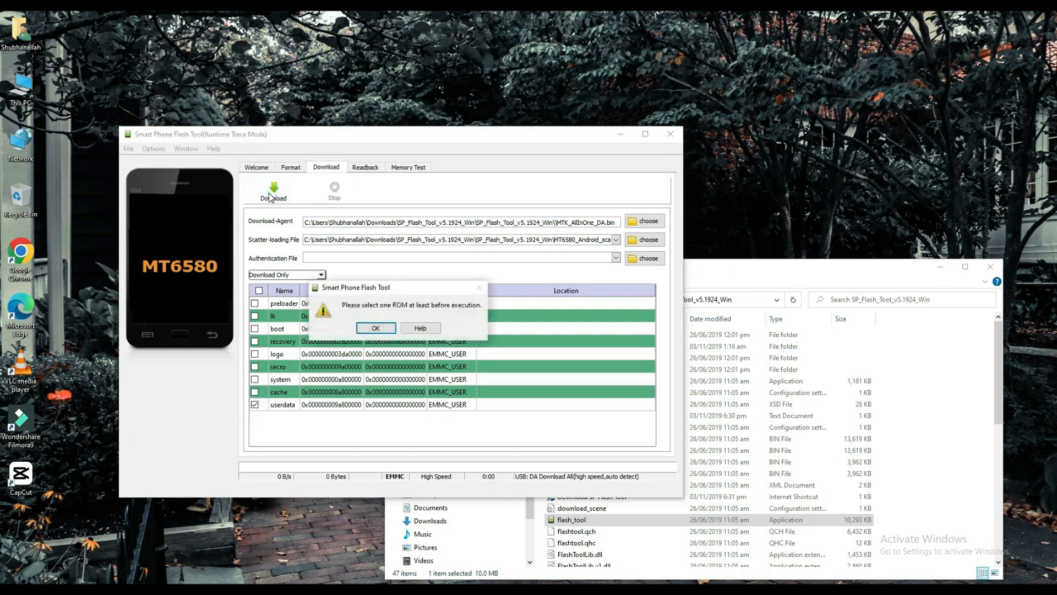
mouse_move(383, 309)
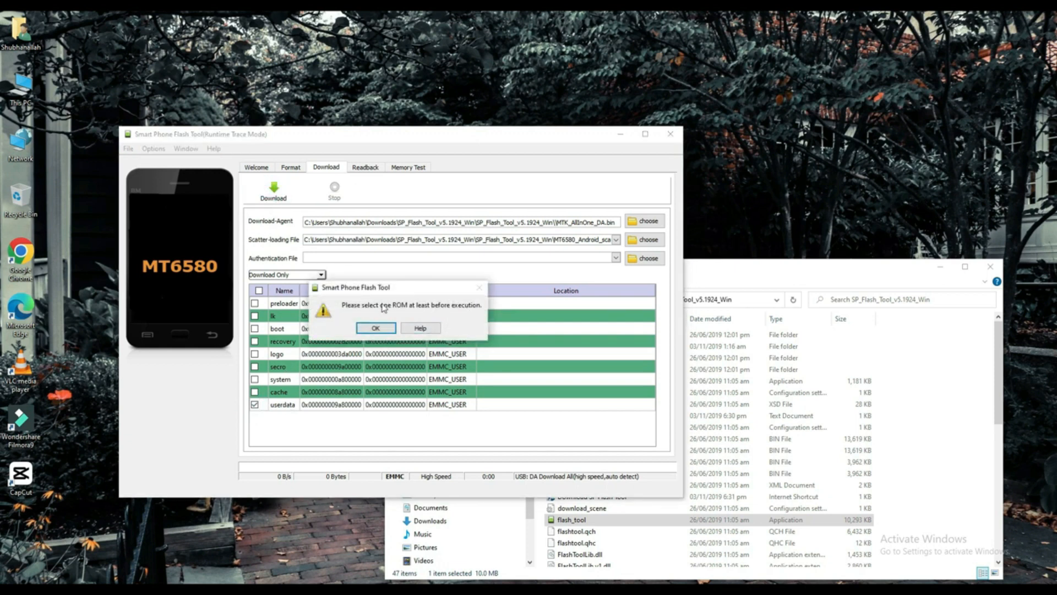
mouse_move(373, 312)
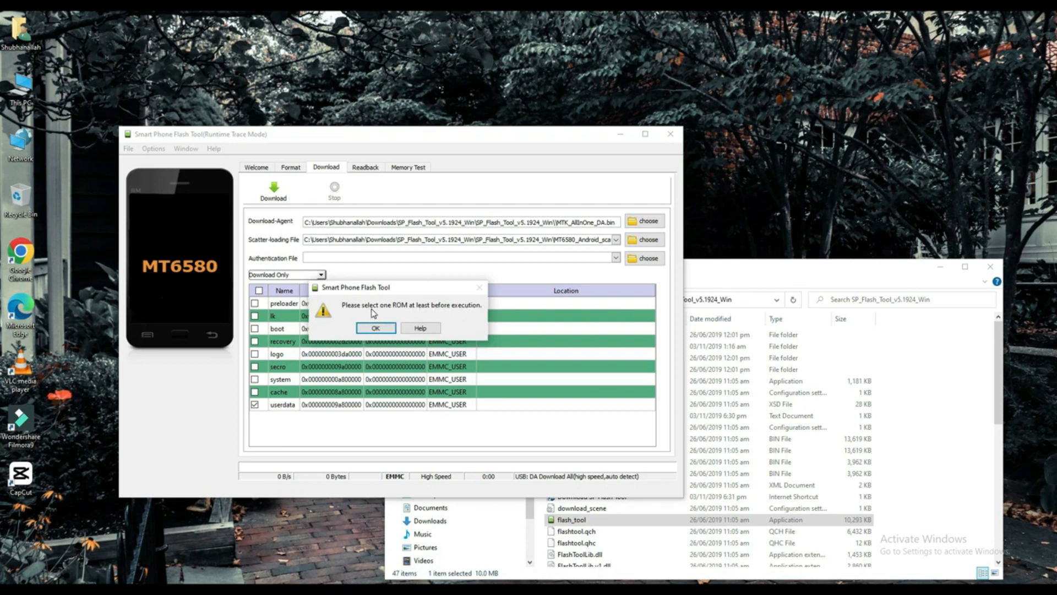